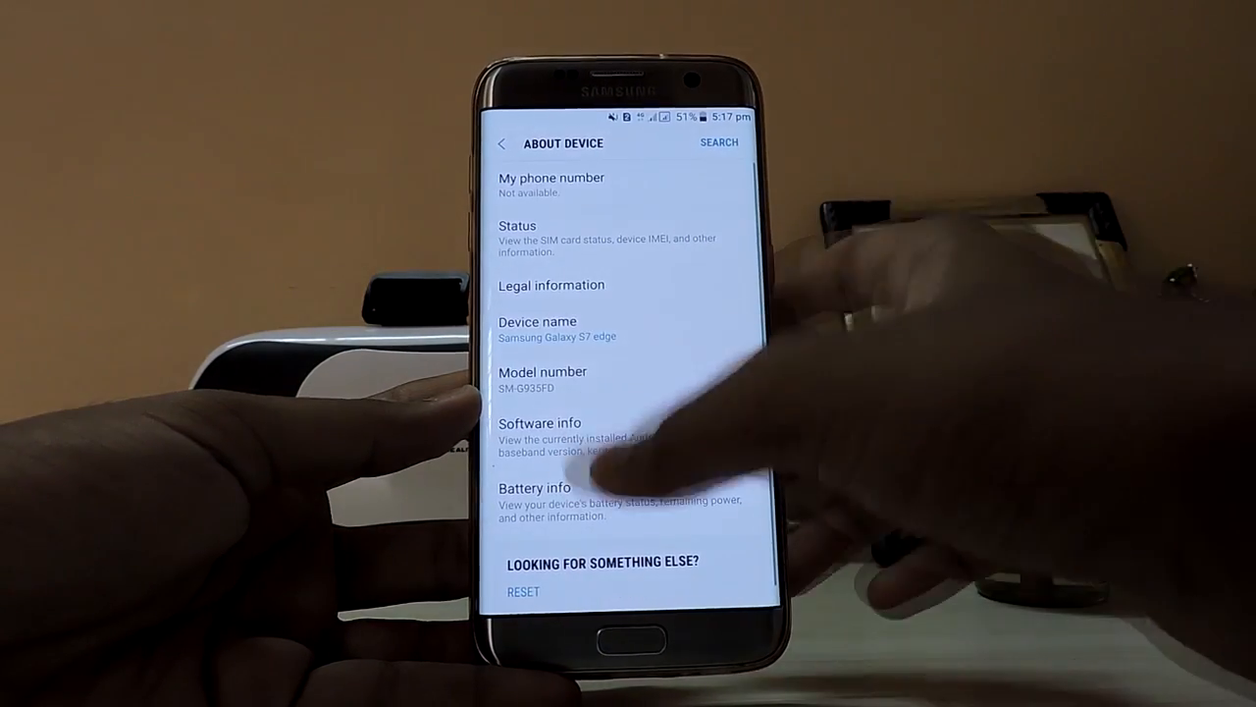
Show the Software info page with Android version 7.0, baseband, kernel and build number.
click(541, 422)
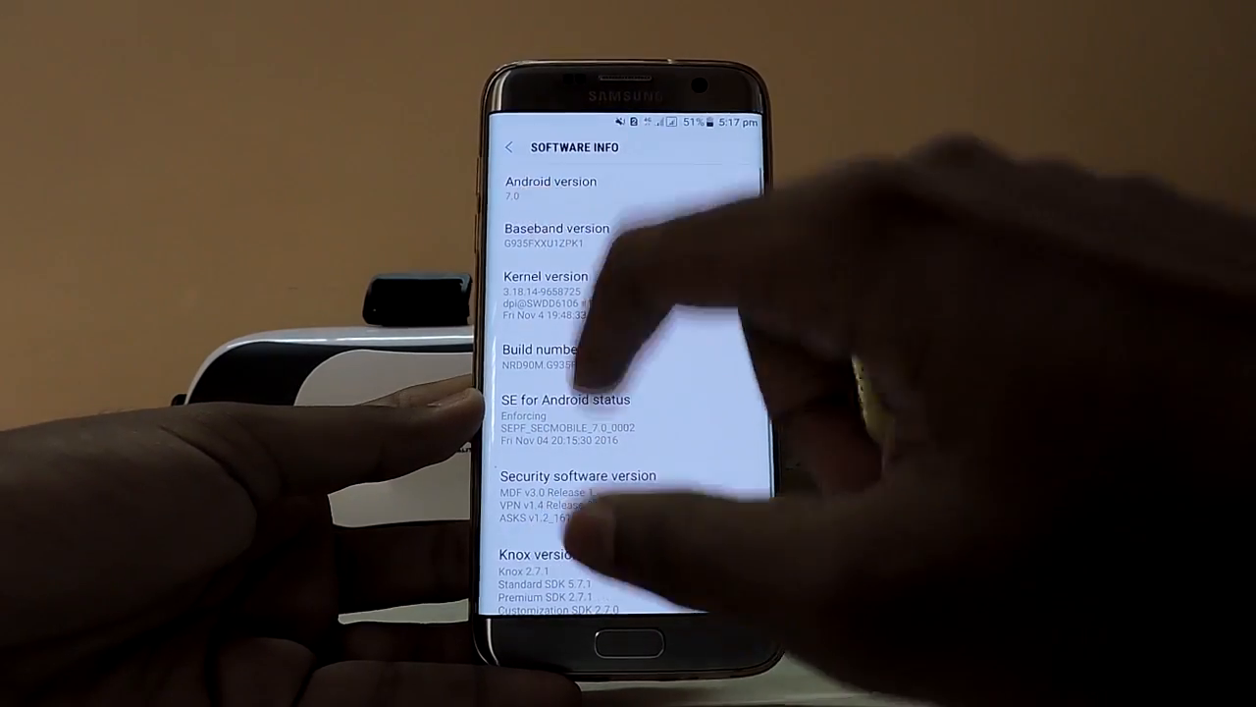
scroll(down, 3)
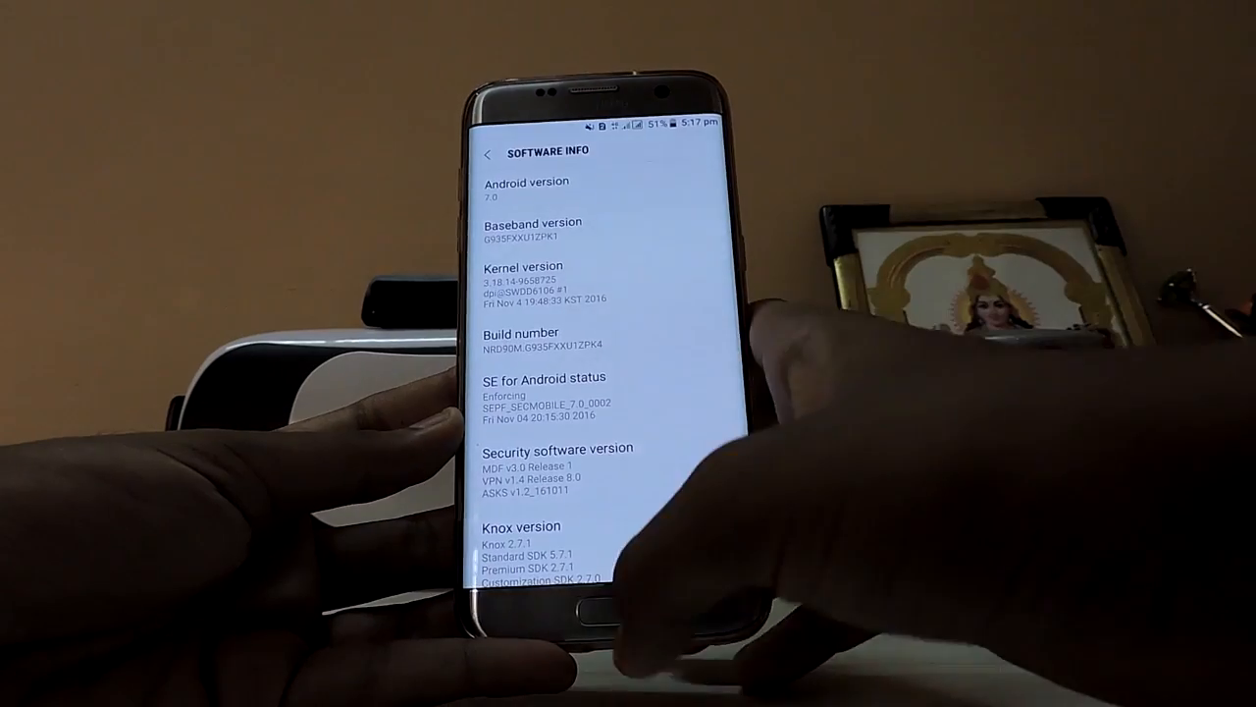
Return to Software info and tap Build number to unlock developer mode.
click(490, 152)
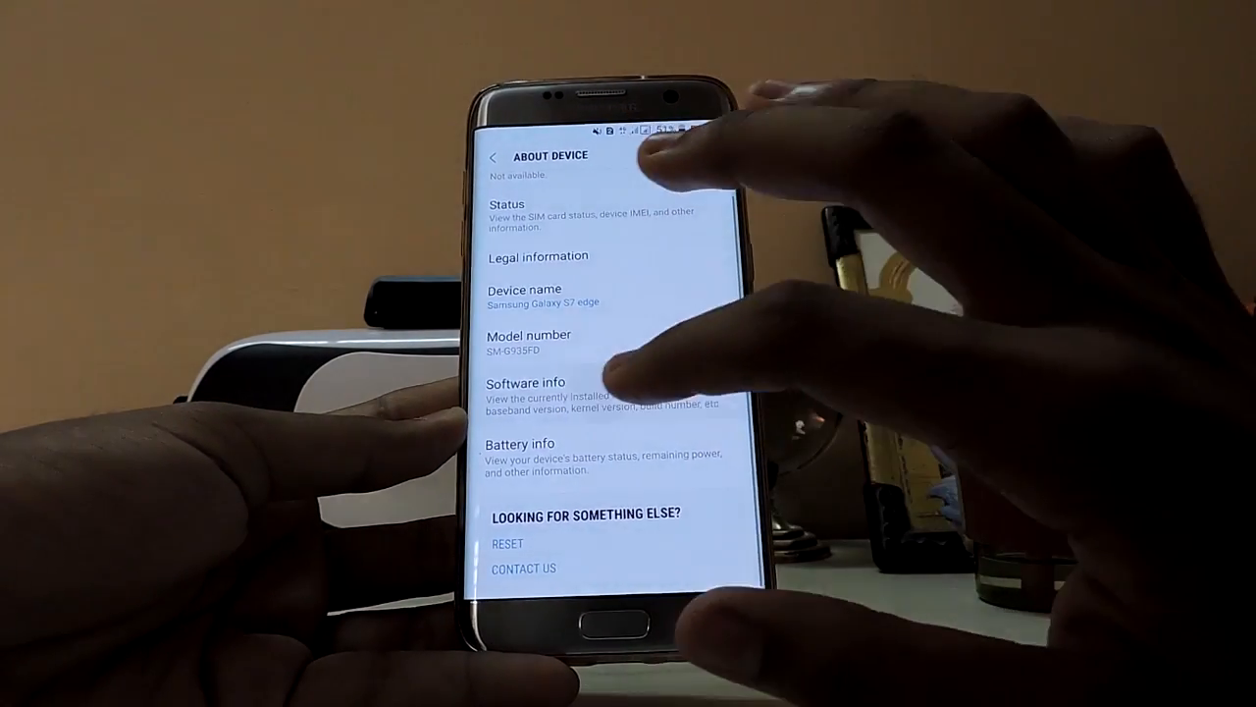
click(527, 383)
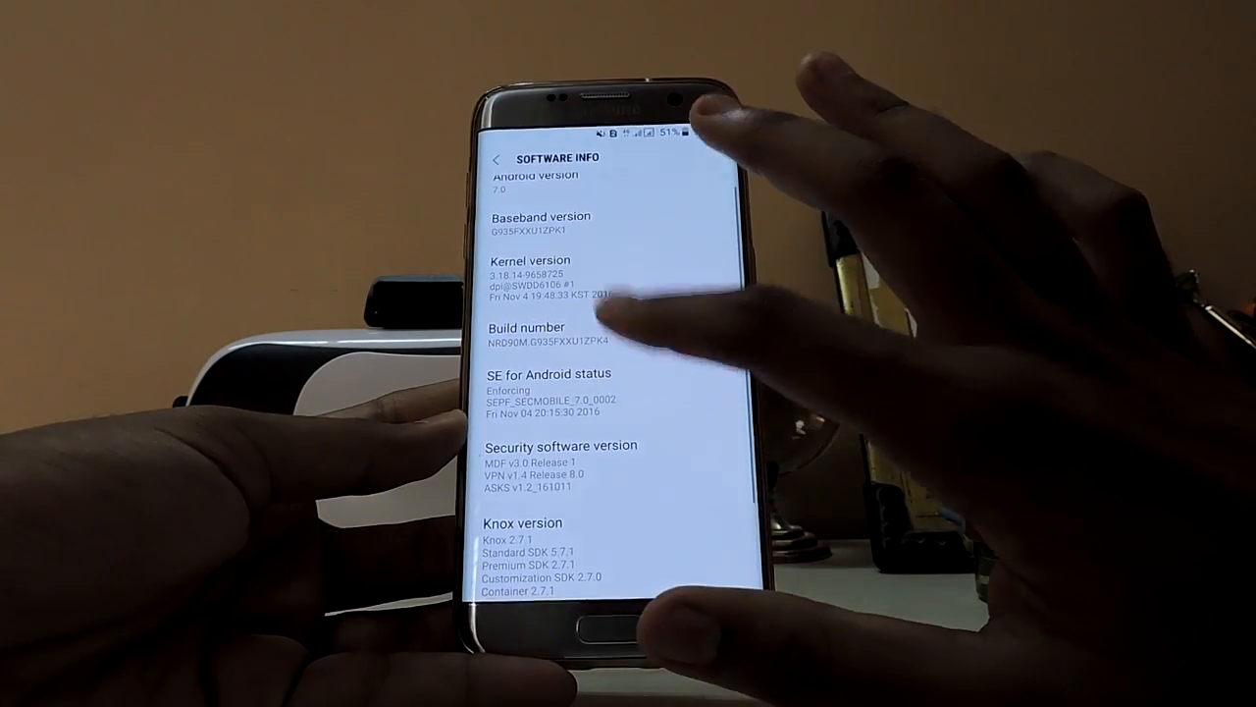
click(526, 336)
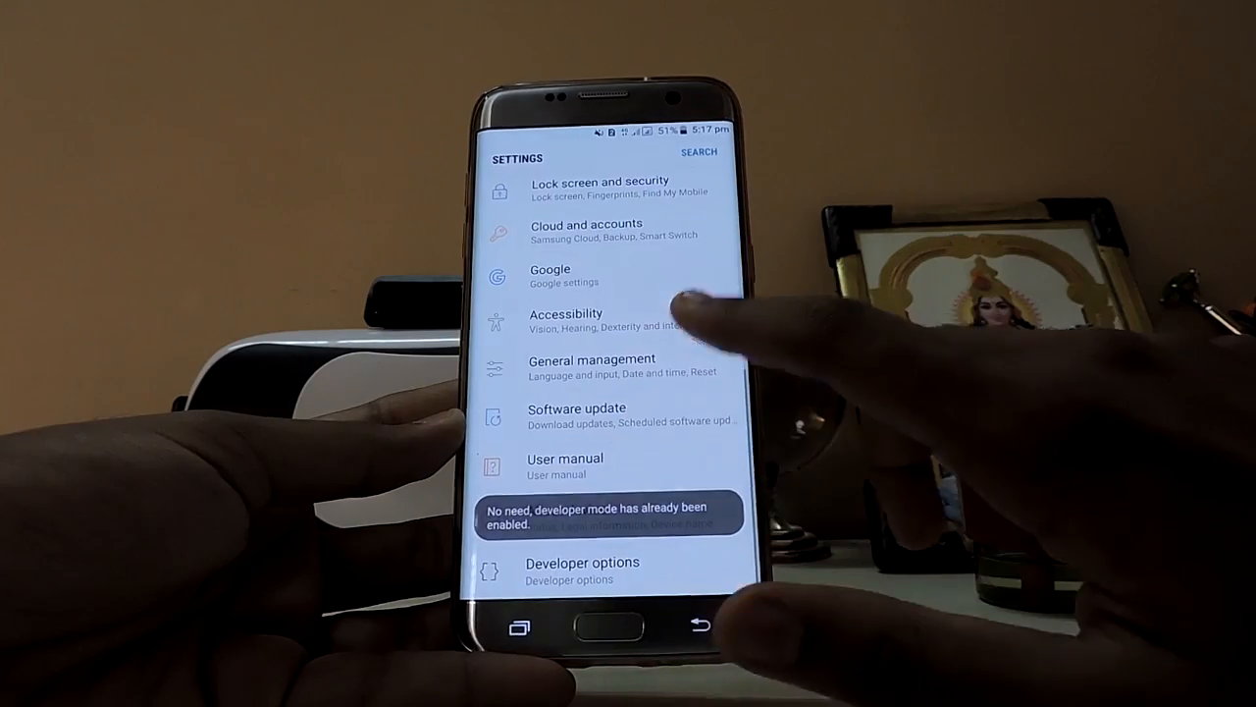
Check that OEM unlocking and USB debugging are both on in Developer options.
click(582, 569)
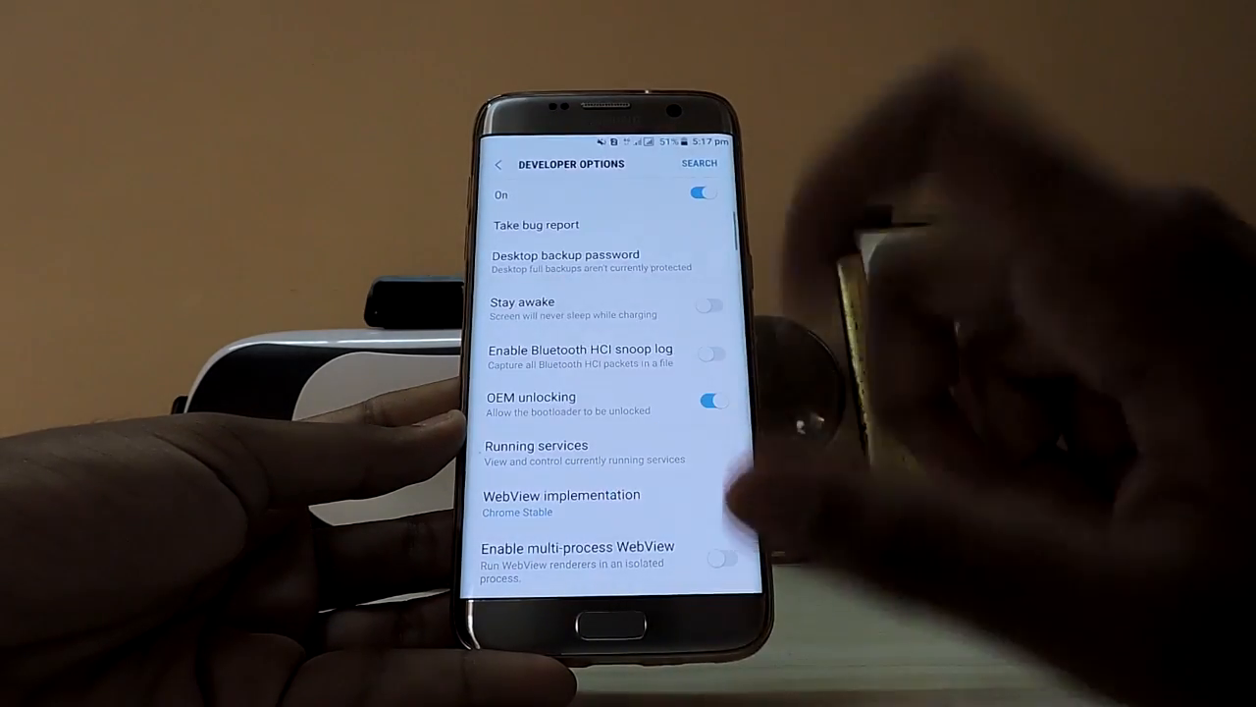
scroll(down, 3)
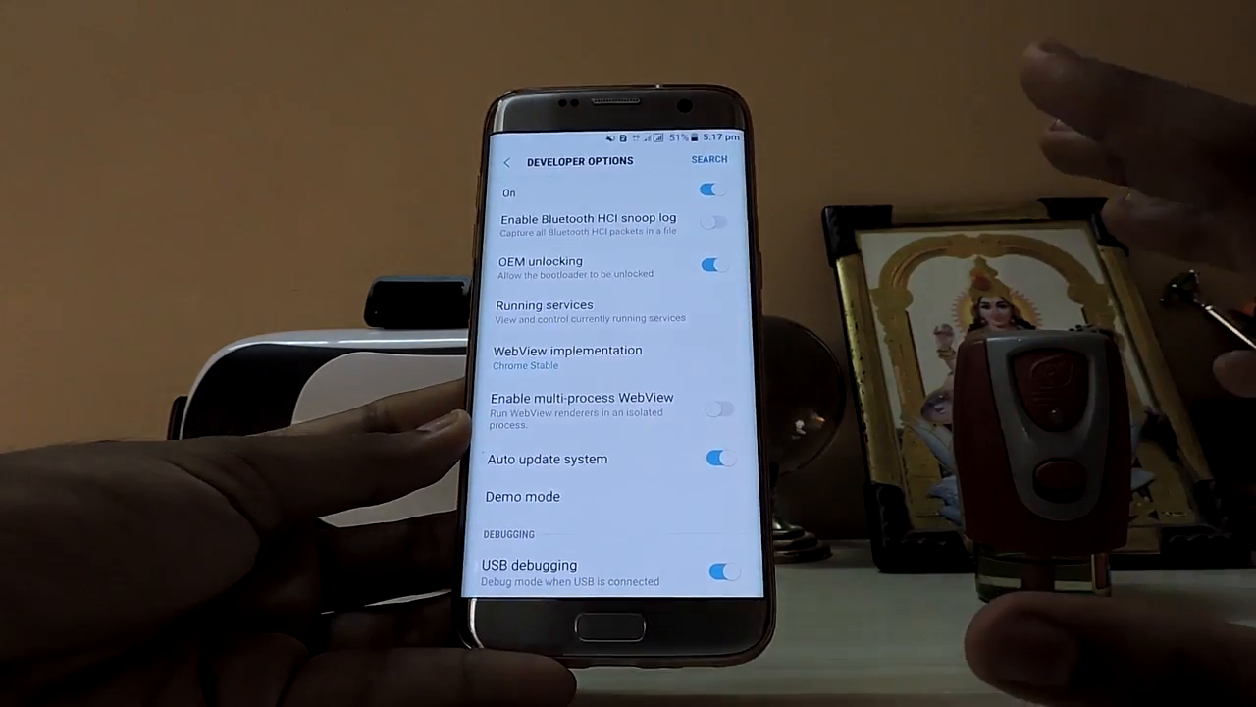
scroll(down, 3)
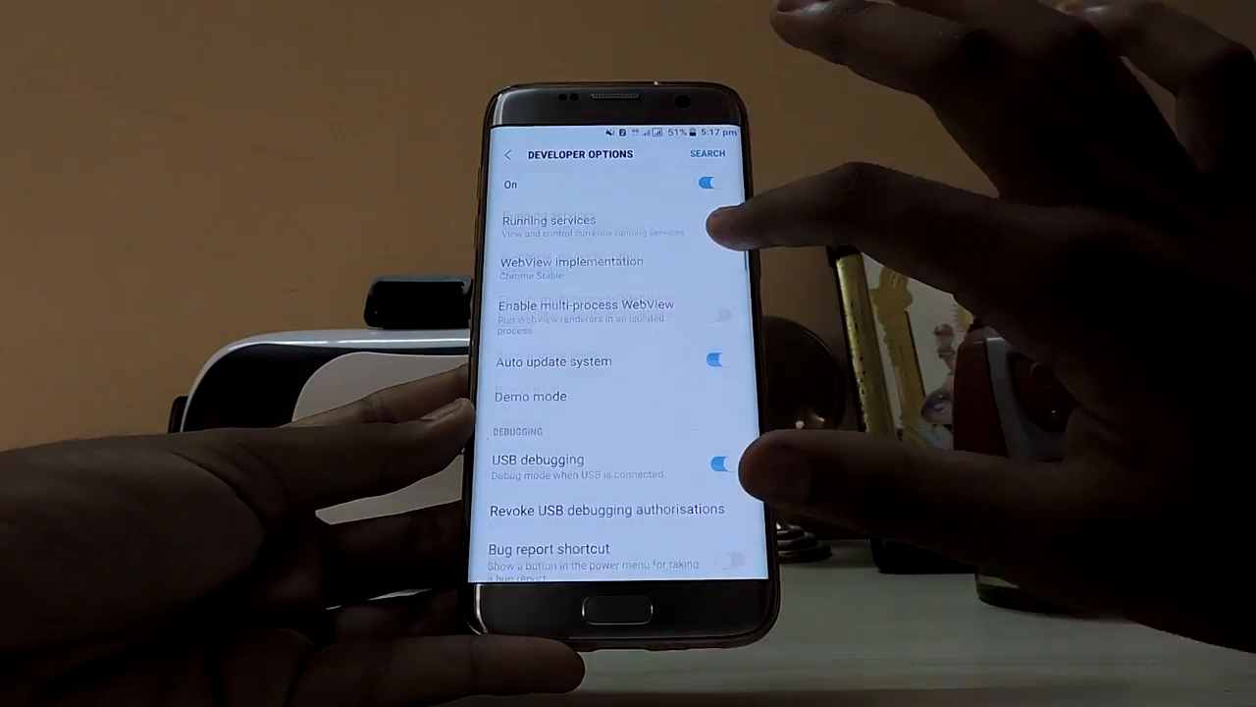
scroll(down, 3)
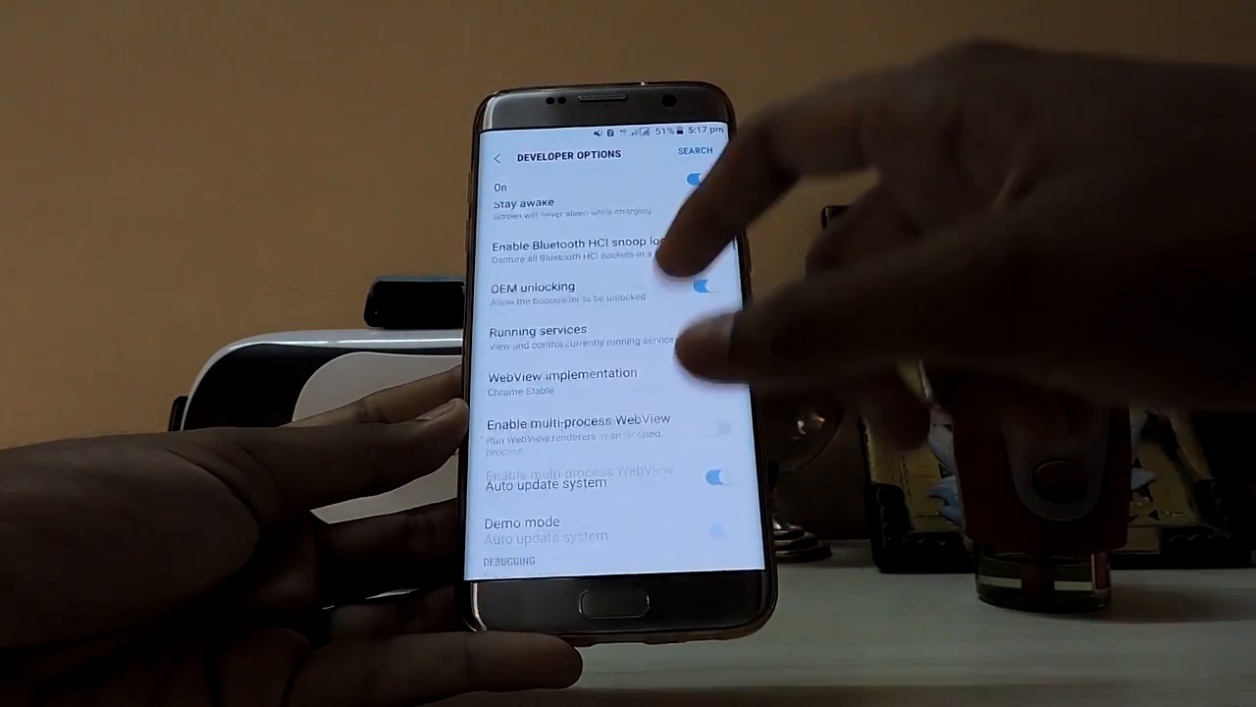
scroll(down, 3)
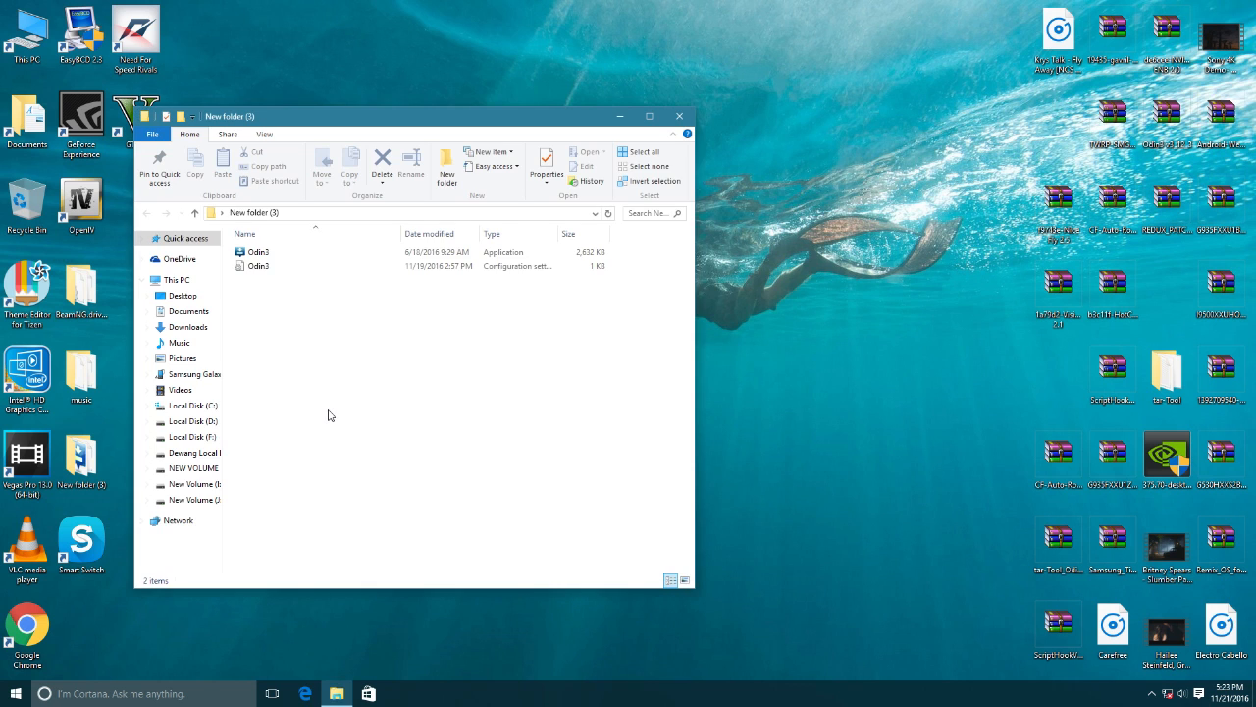
Launch Odin3.exe and start choosing a firmware file for the AP slot.
click(258, 253)
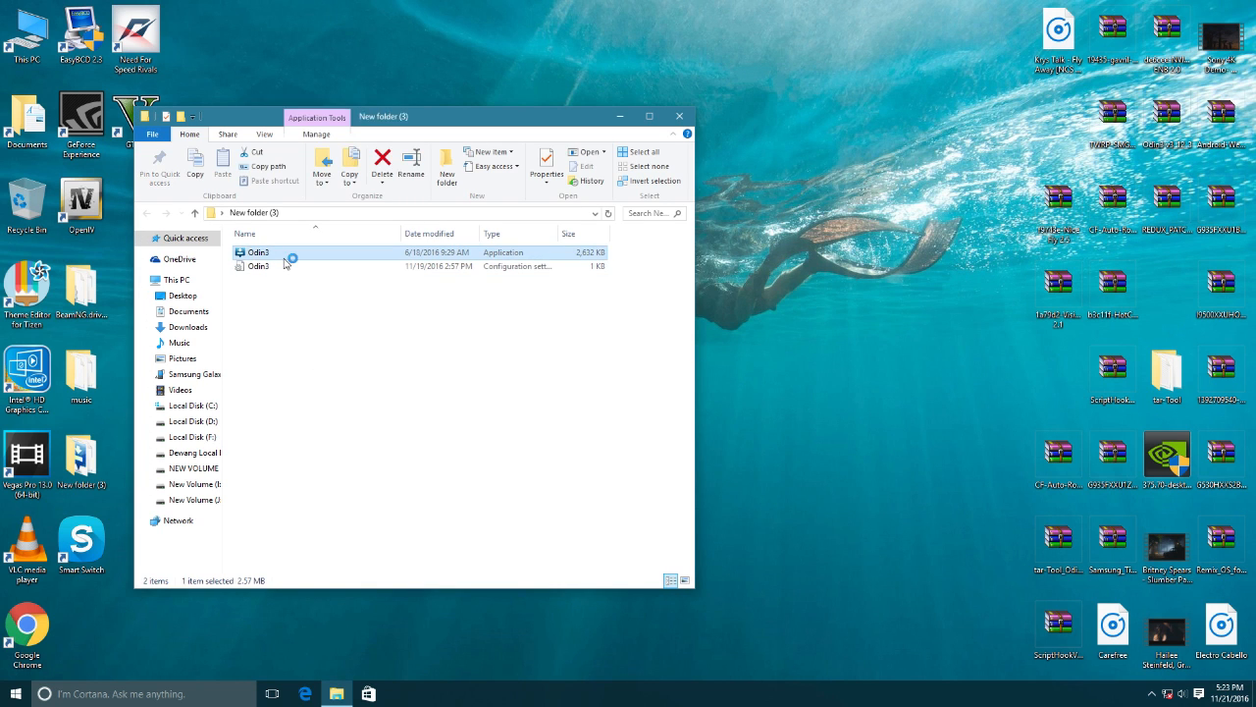
double_click(258, 252)
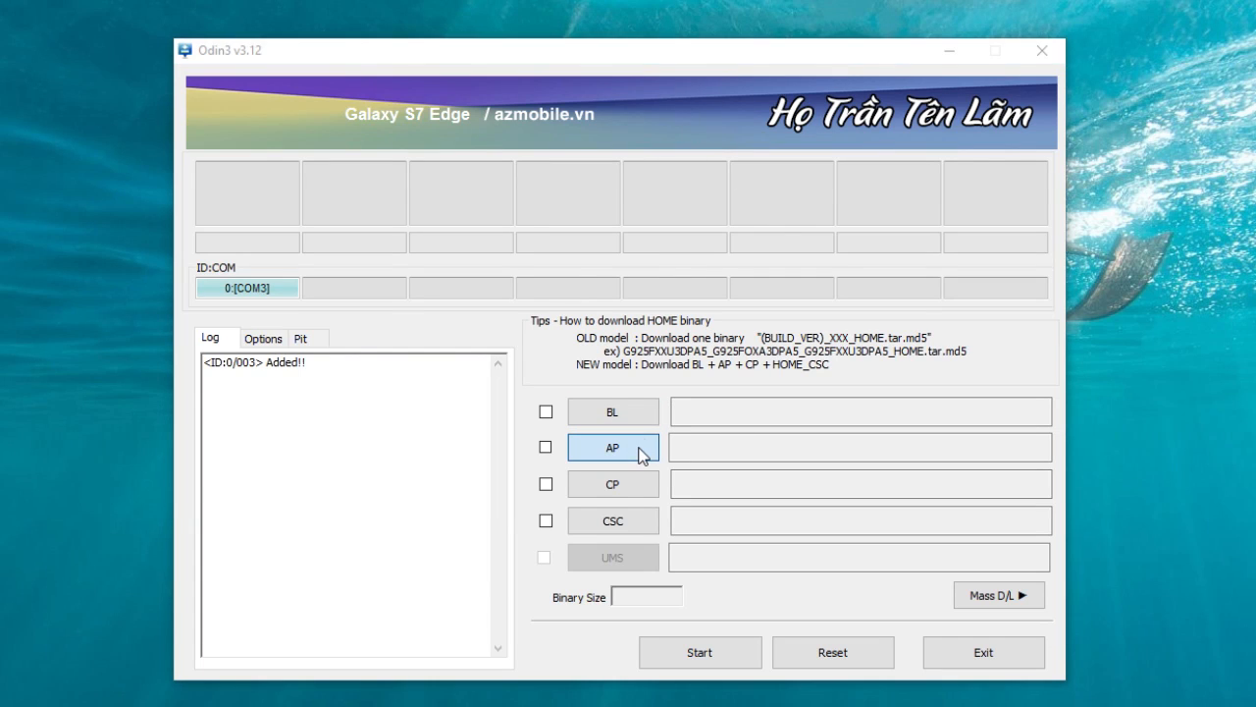
click(613, 447)
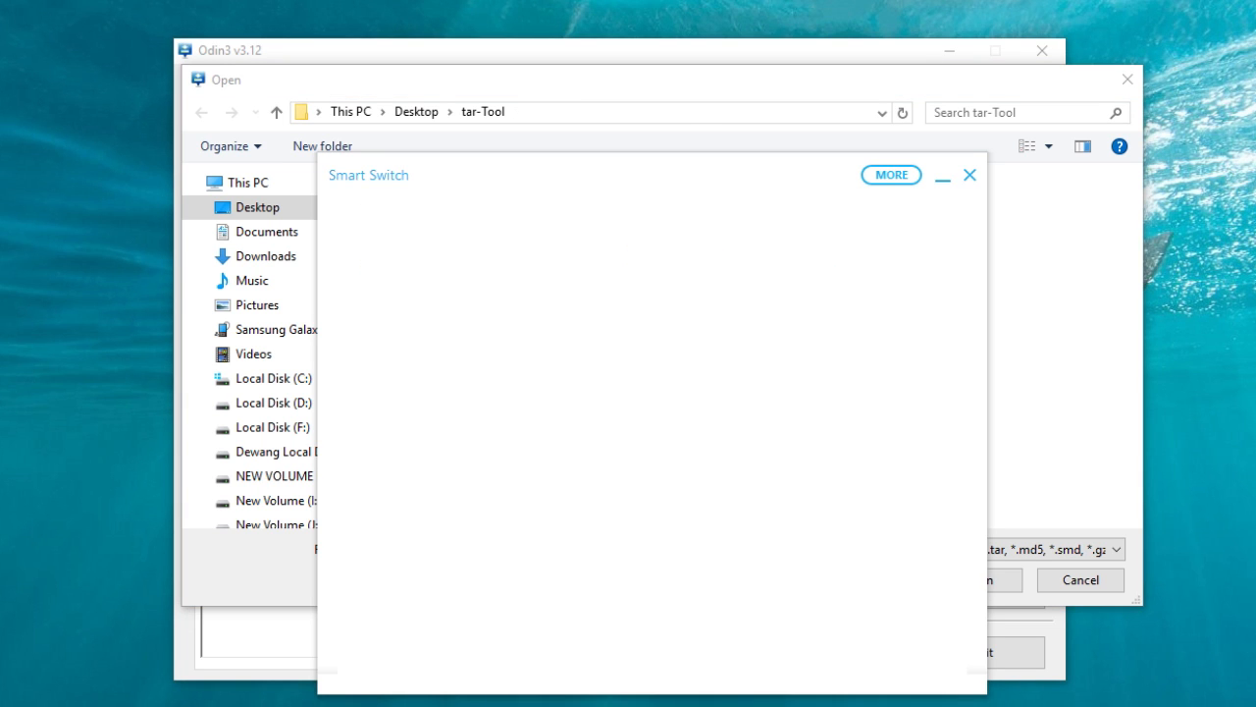
Review the Galaxy S7 edge backup items in Smart Switch, confirm them, and quit Smart Switch.
click(889, 174)
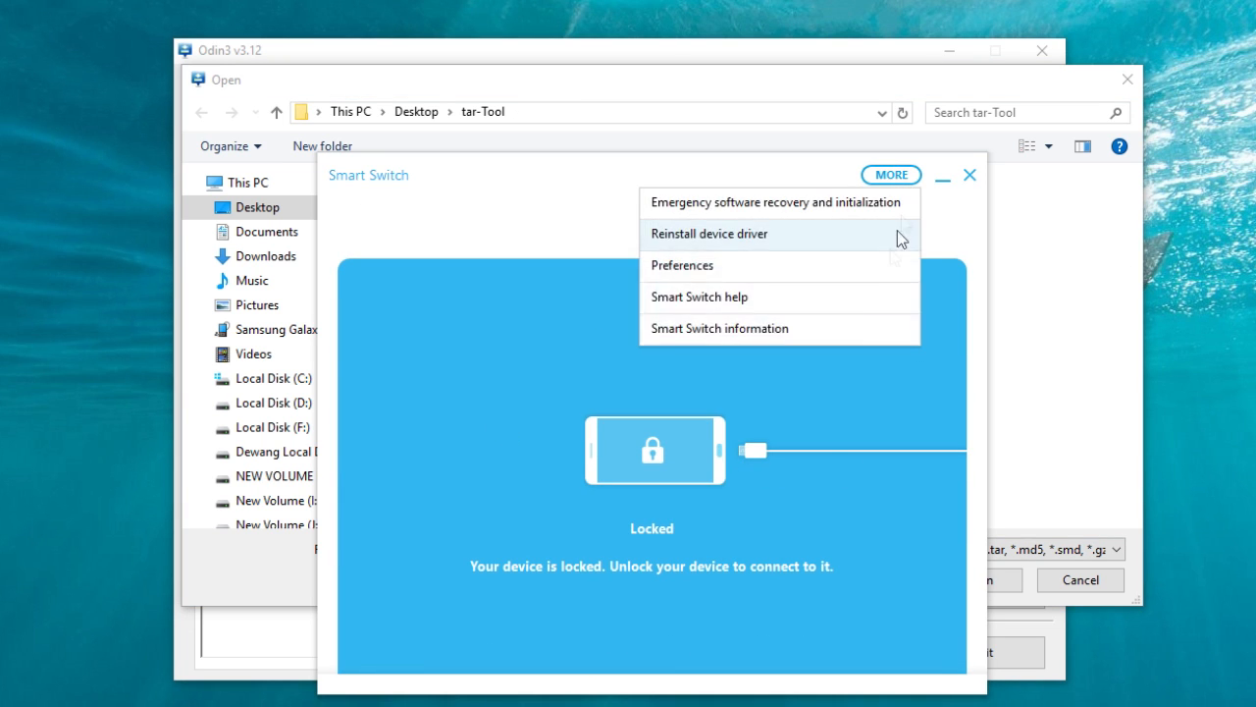
click(682, 265)
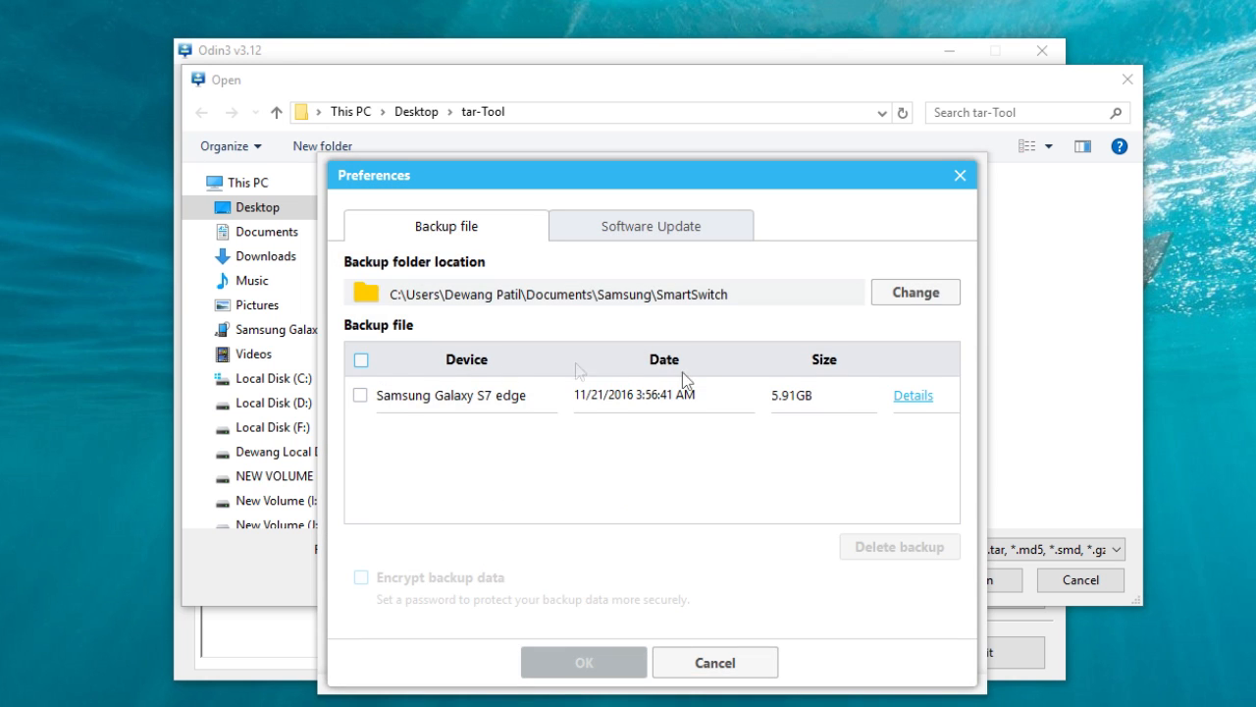
click(913, 395)
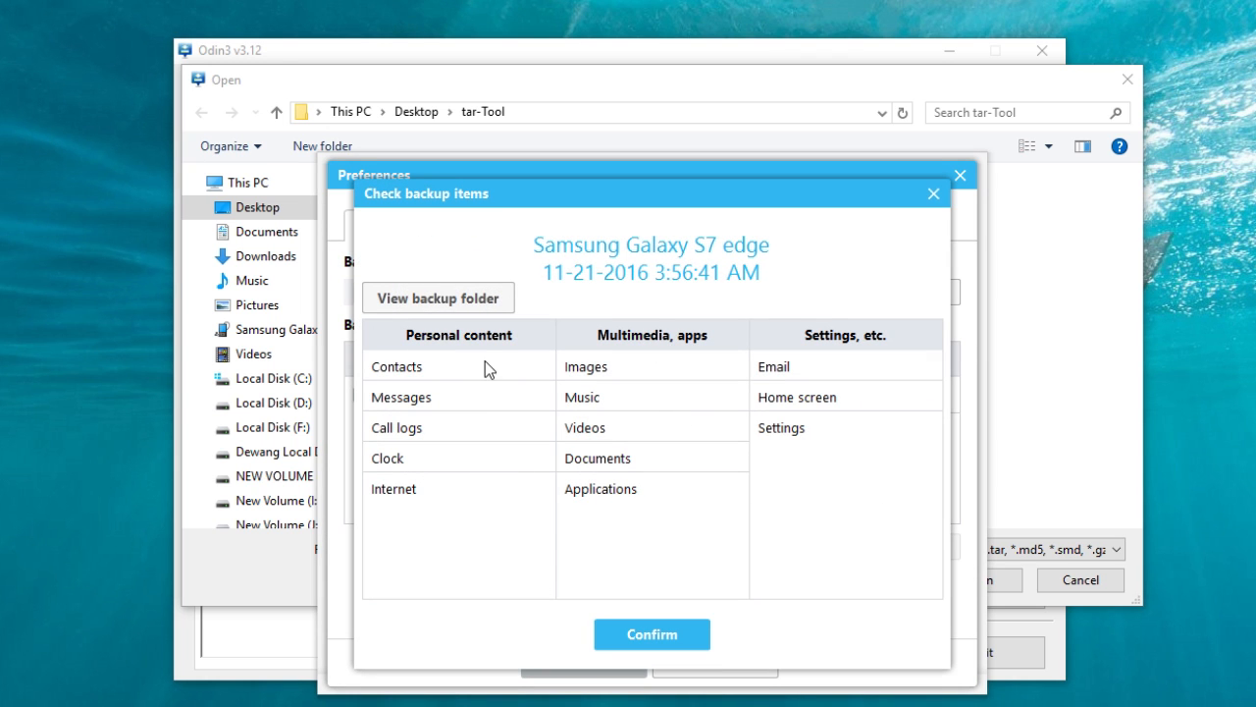
mouse_move(475, 375)
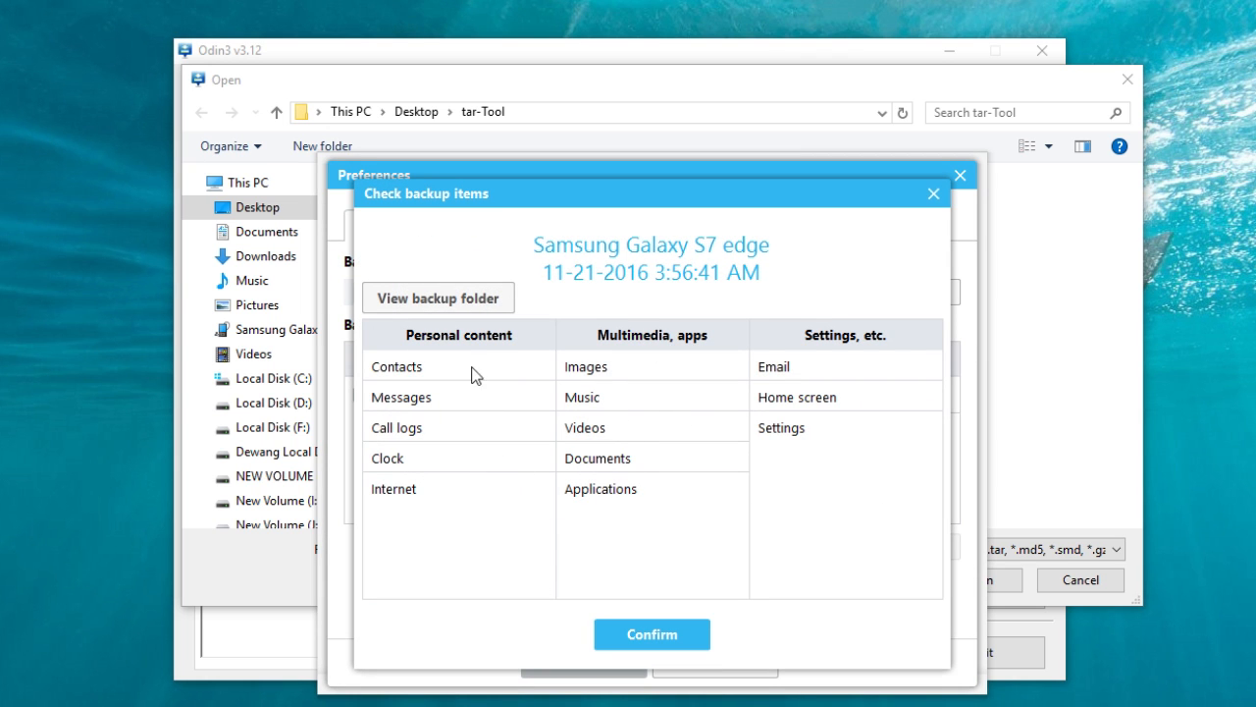
mouse_move(455, 504)
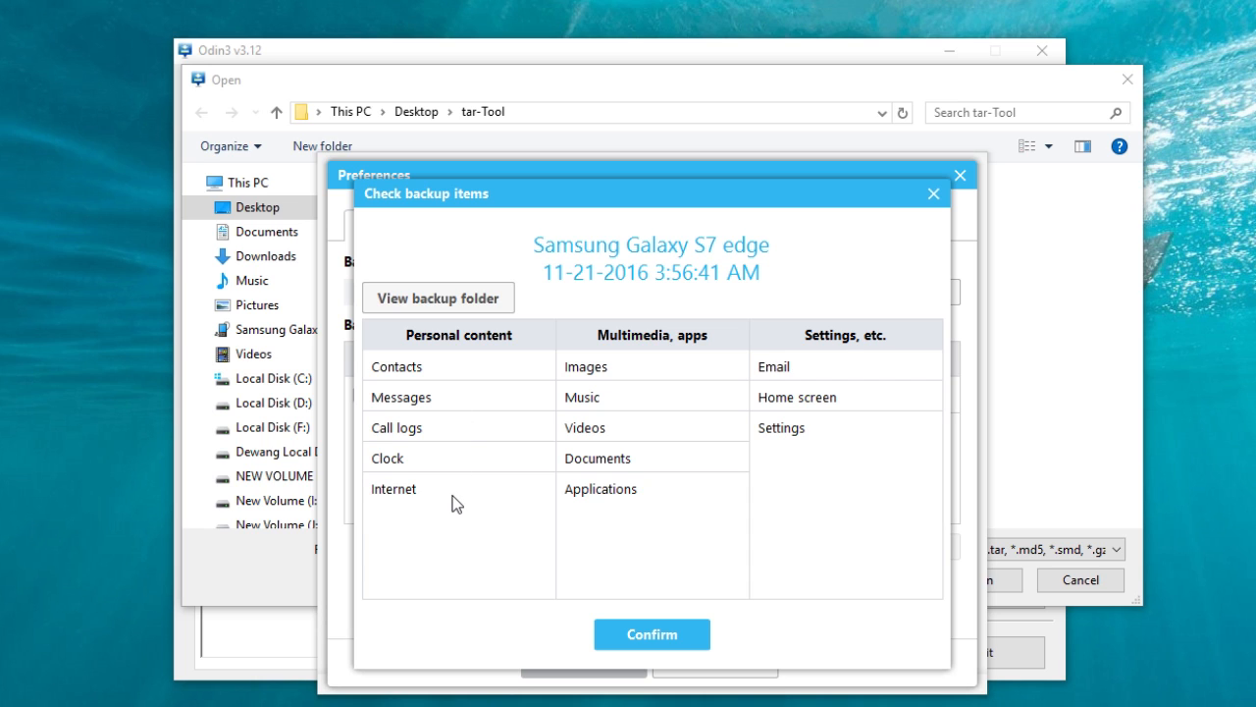
mouse_move(399, 381)
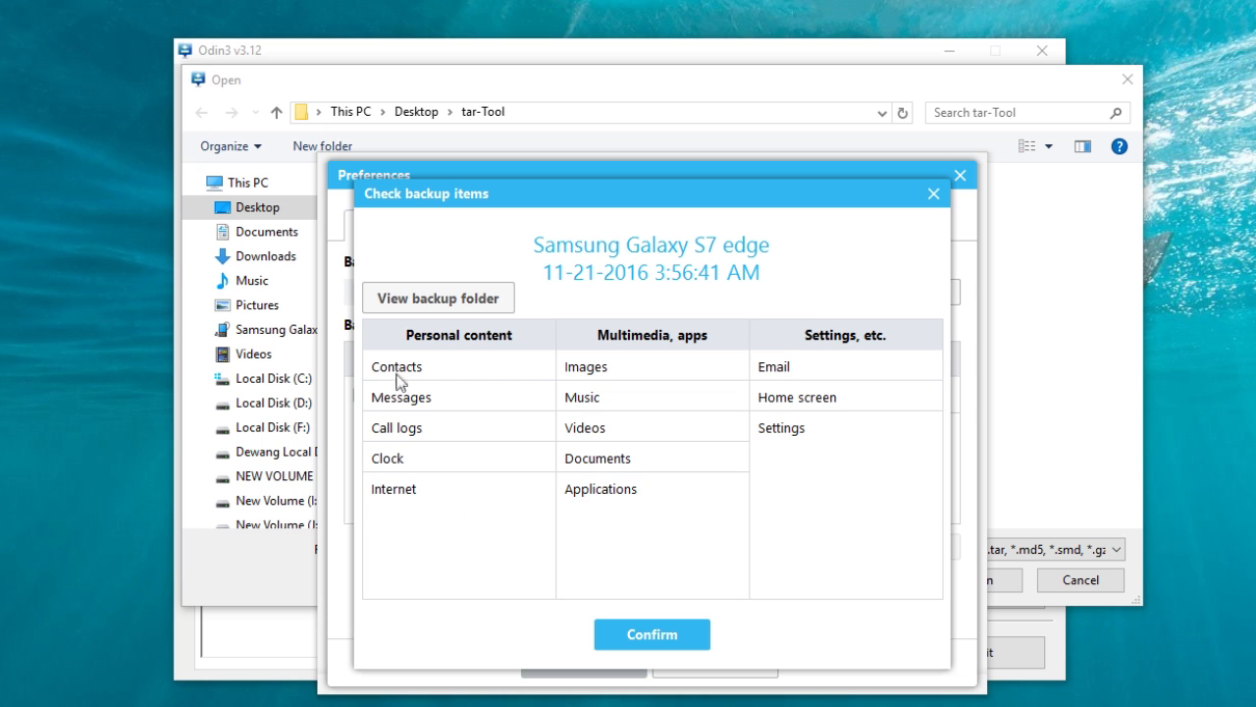
mouse_move(699, 579)
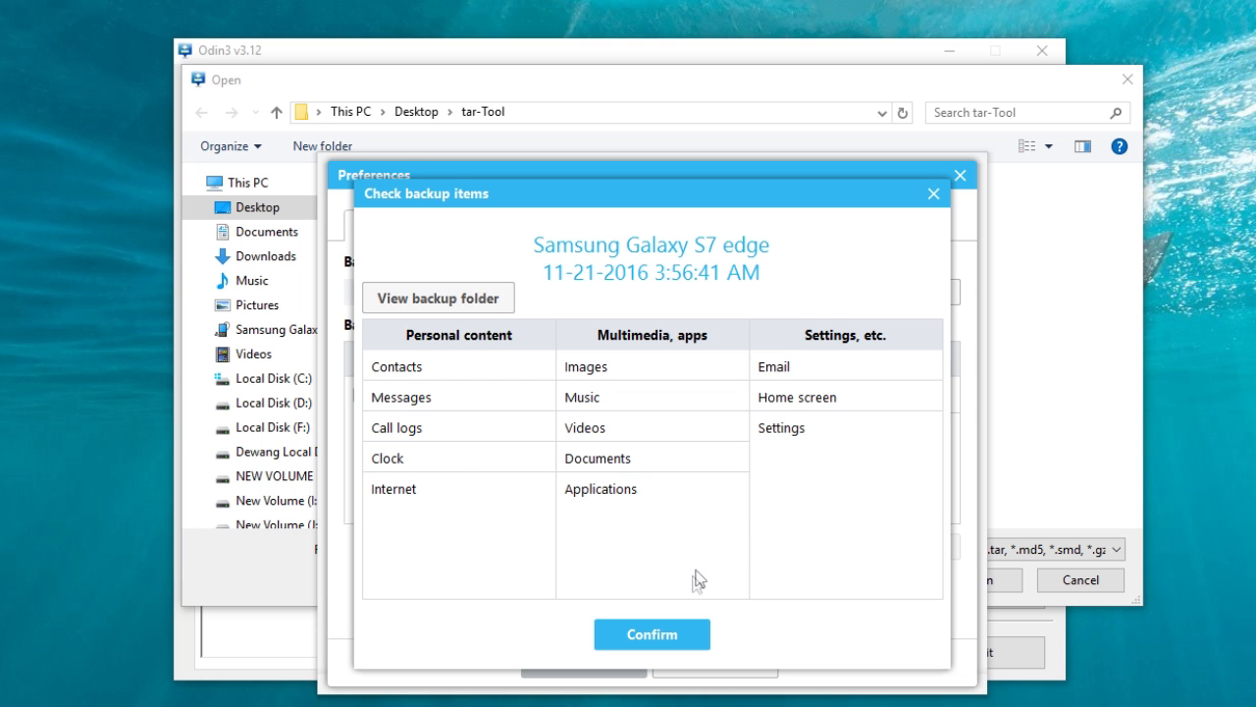
click(932, 193)
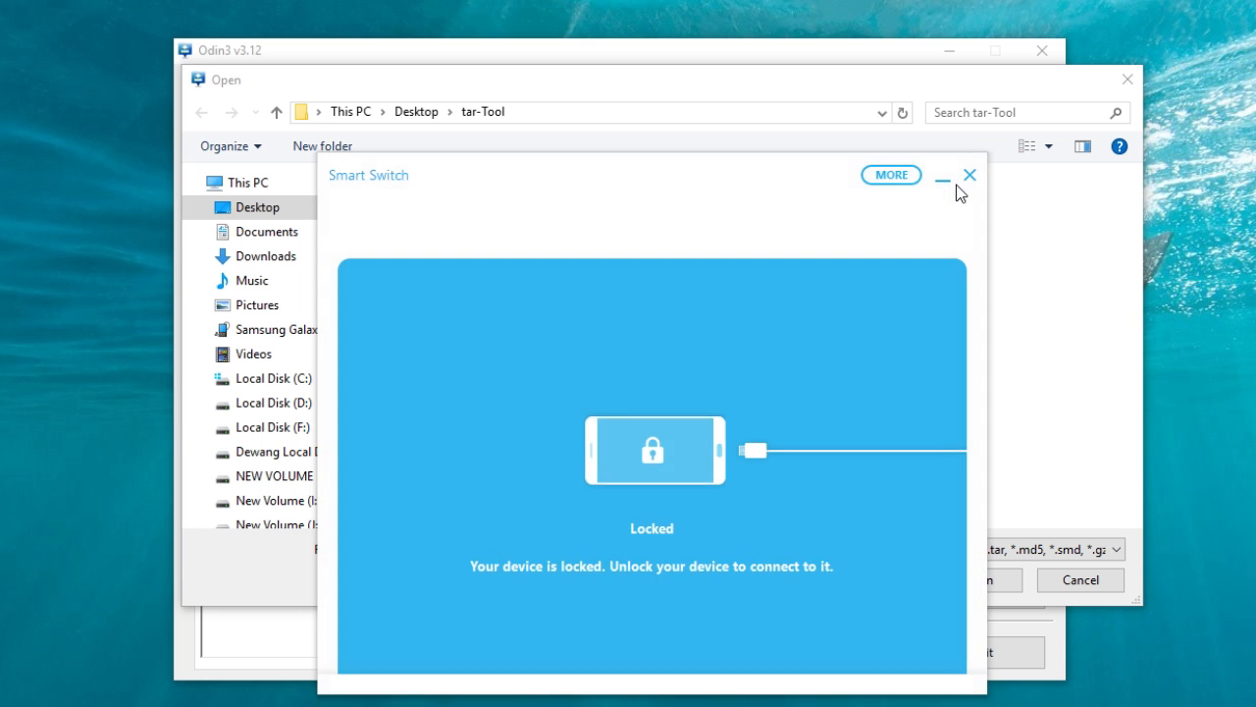
mouse_move(971, 174)
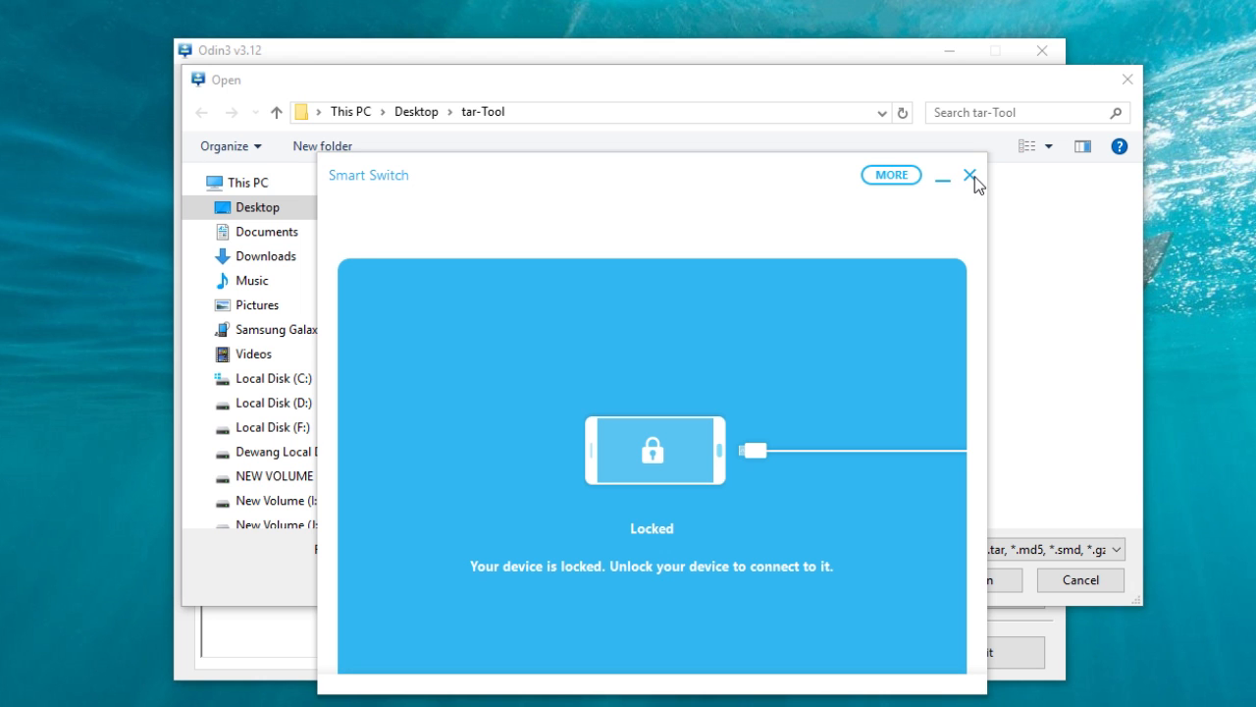
click(970, 177)
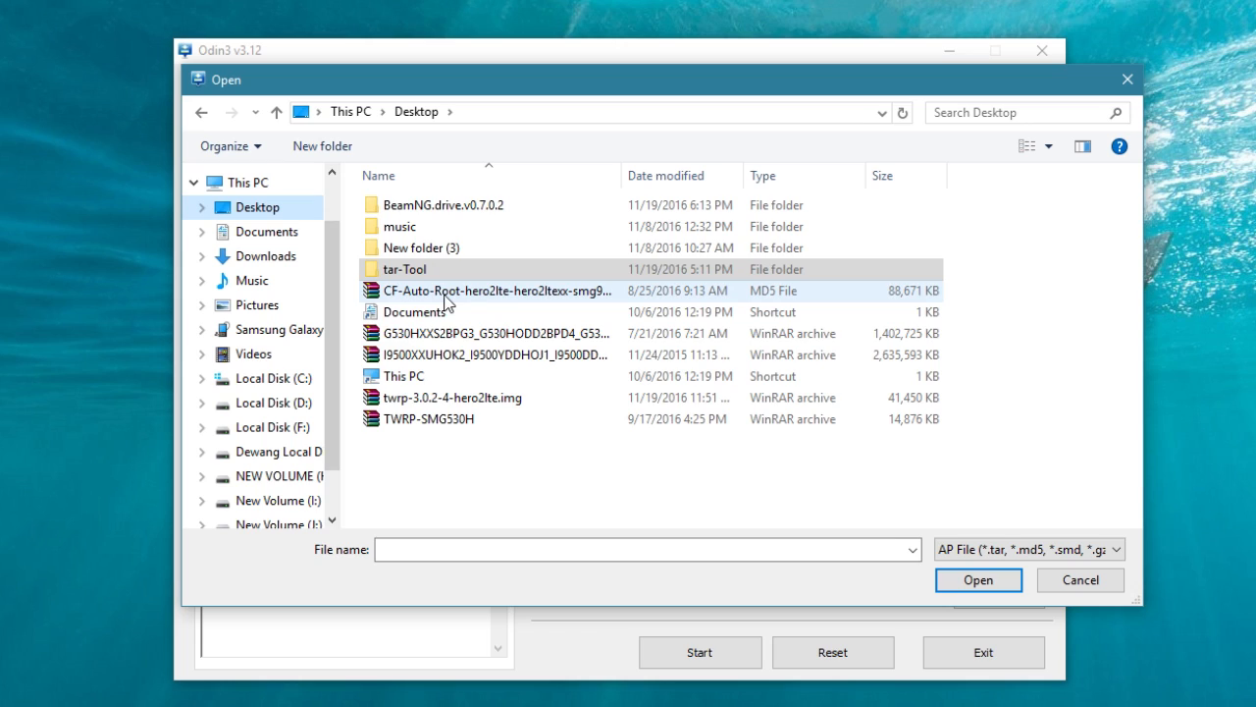
Load twrp-3.0.2-4-hero2lte.img.tar into Odin3's AP slot.
click(978, 579)
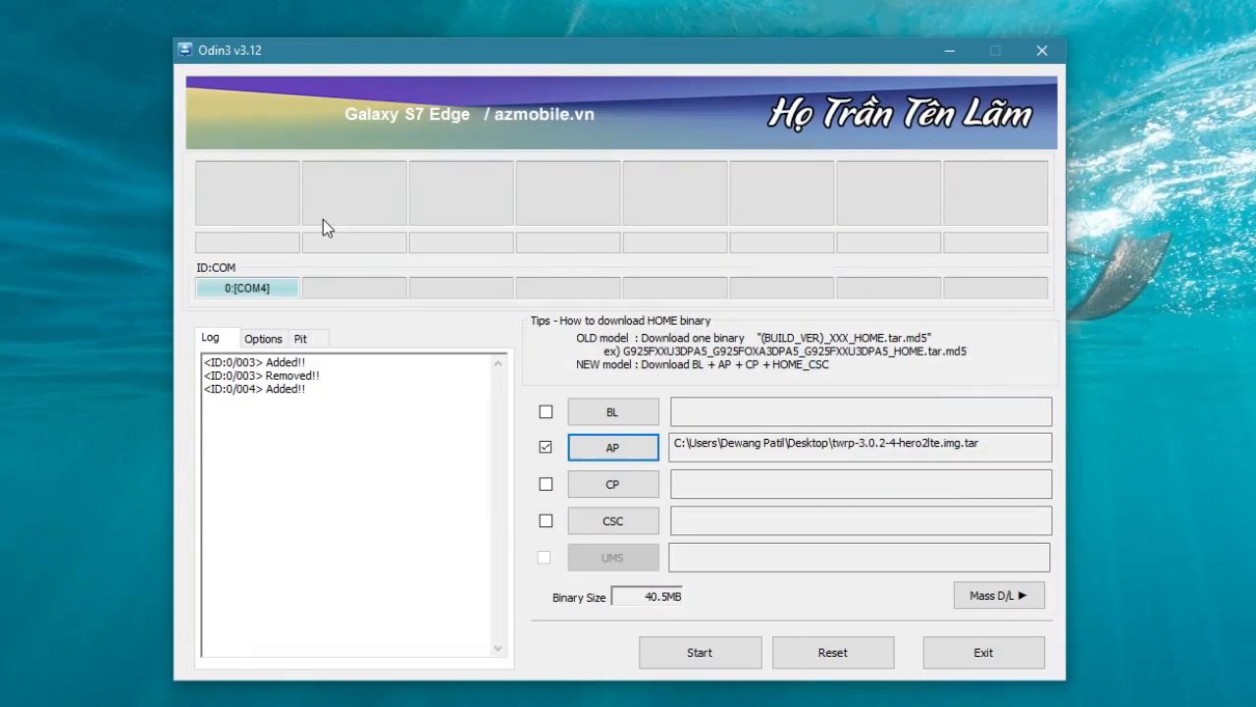
Review Odin3's flashing options and start flashing the TWRP recovery to the phone.
click(263, 337)
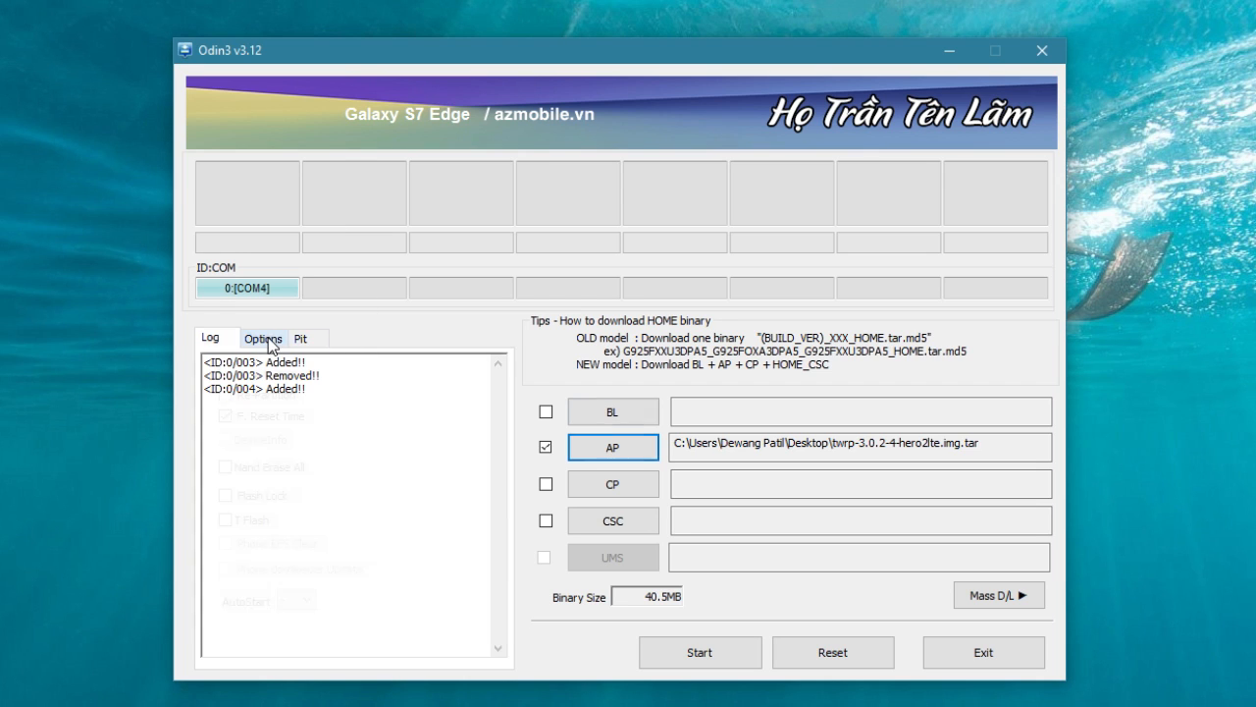
click(216, 338)
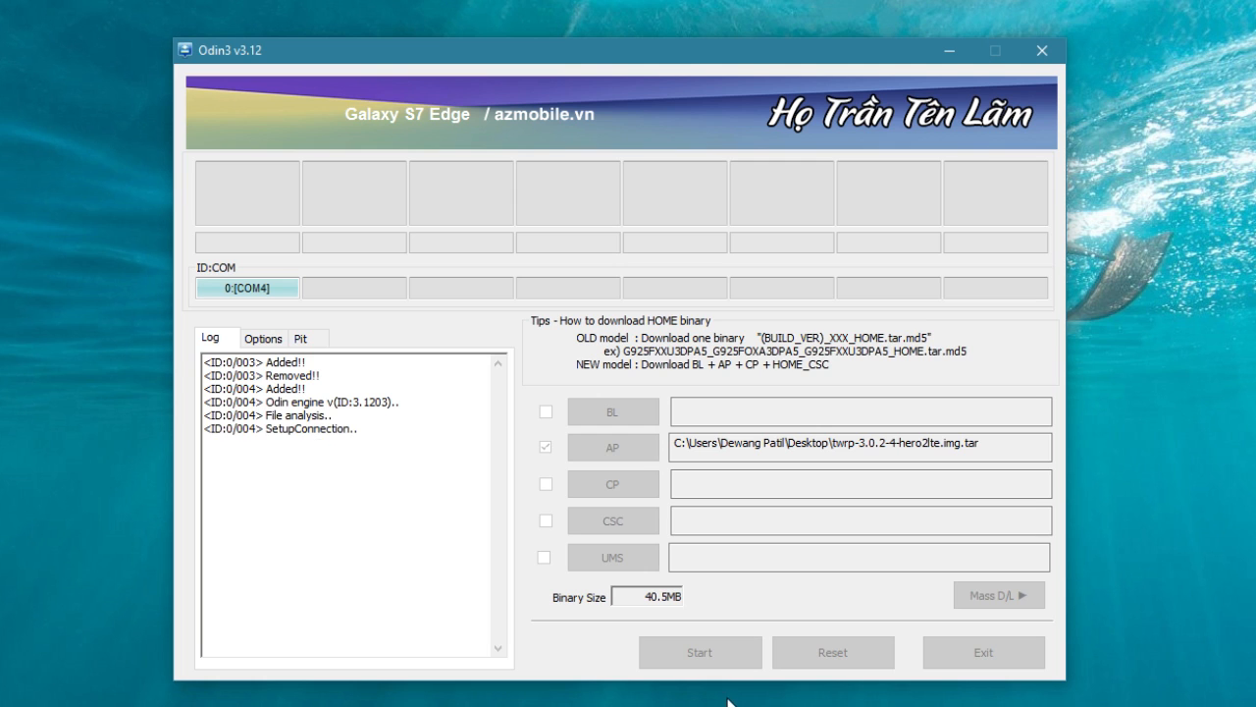
click(699, 651)
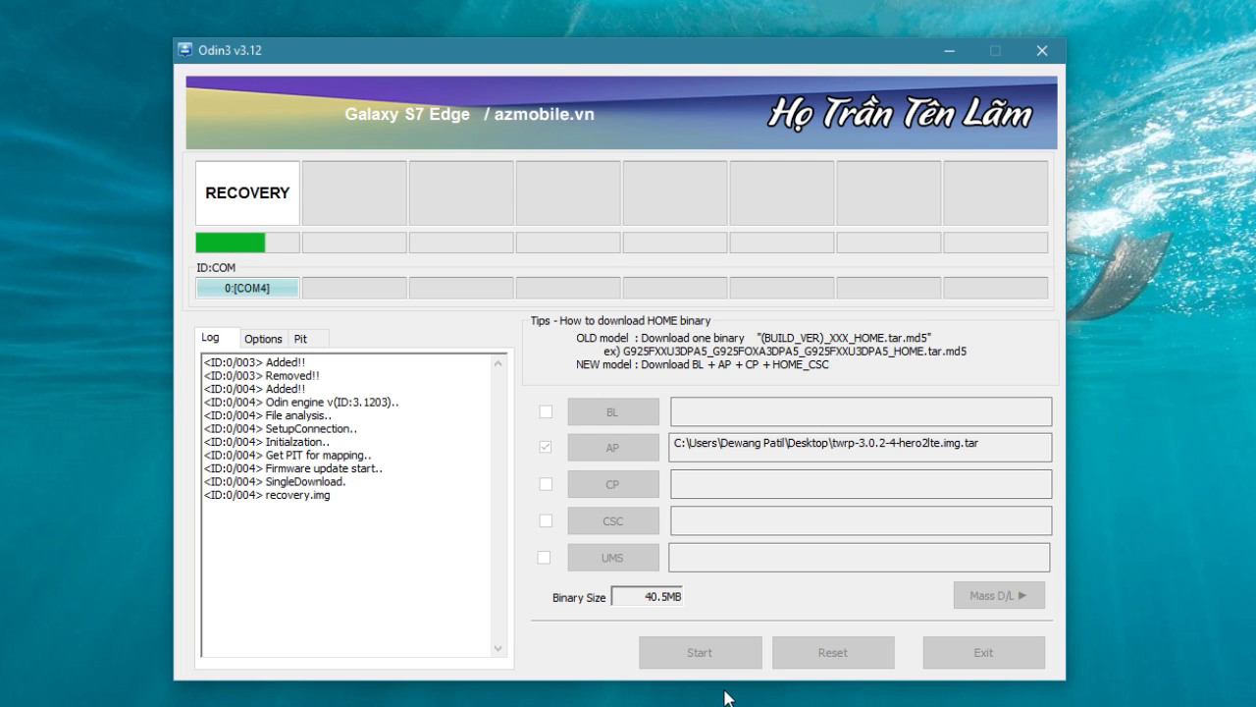
click(699, 652)
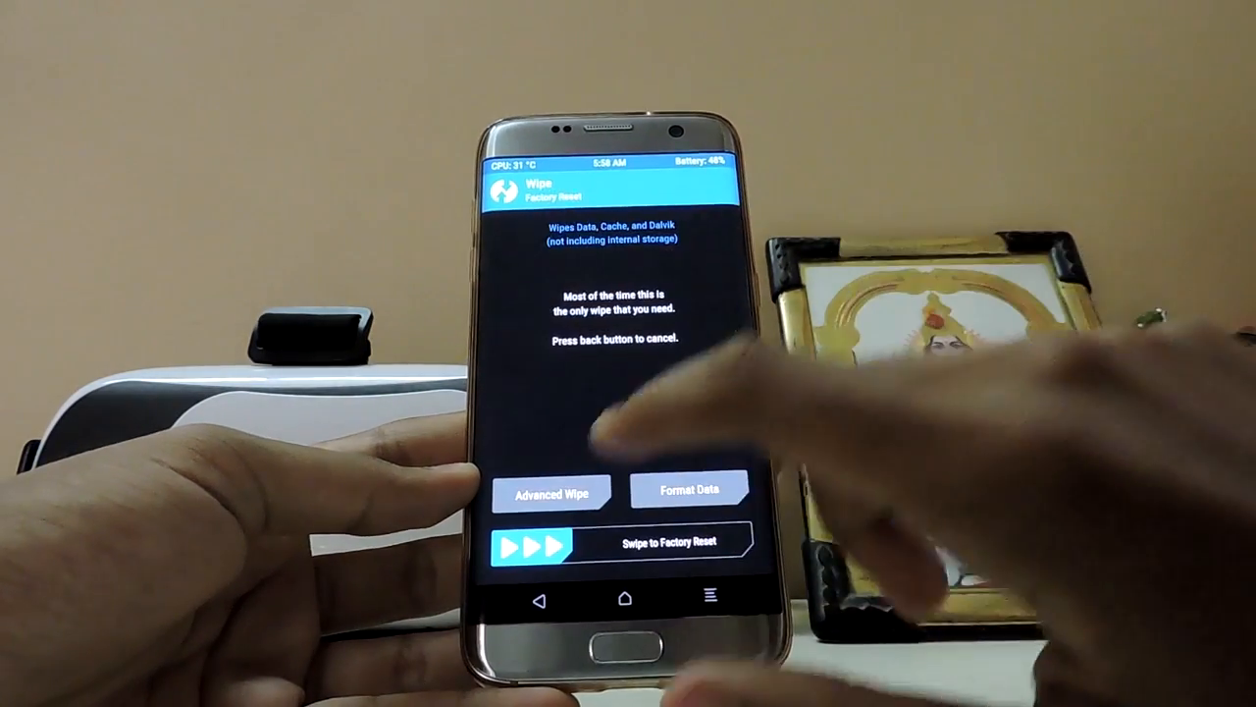
Proceed from TWRP's wipe screen to the SuperSU zip install confirmation.
click(550, 492)
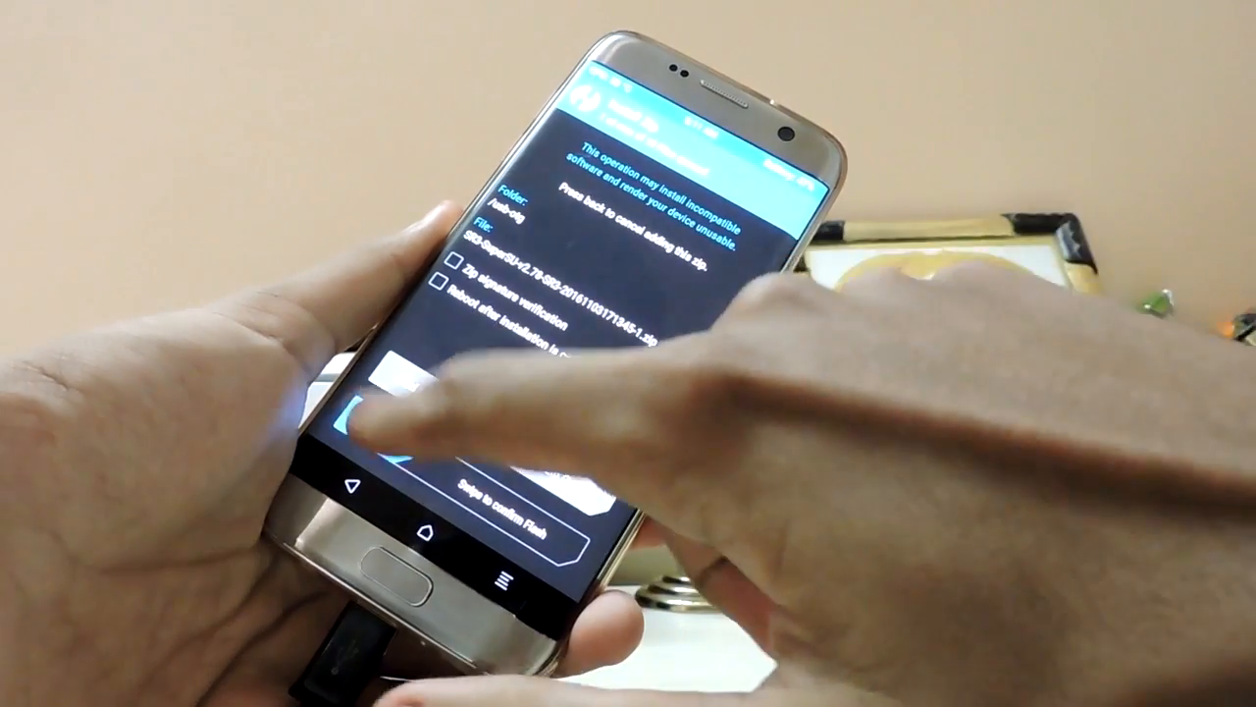
Swipe to flash the SuperSU zip in TWRP and reboot.
drag(393, 481, 569, 481)
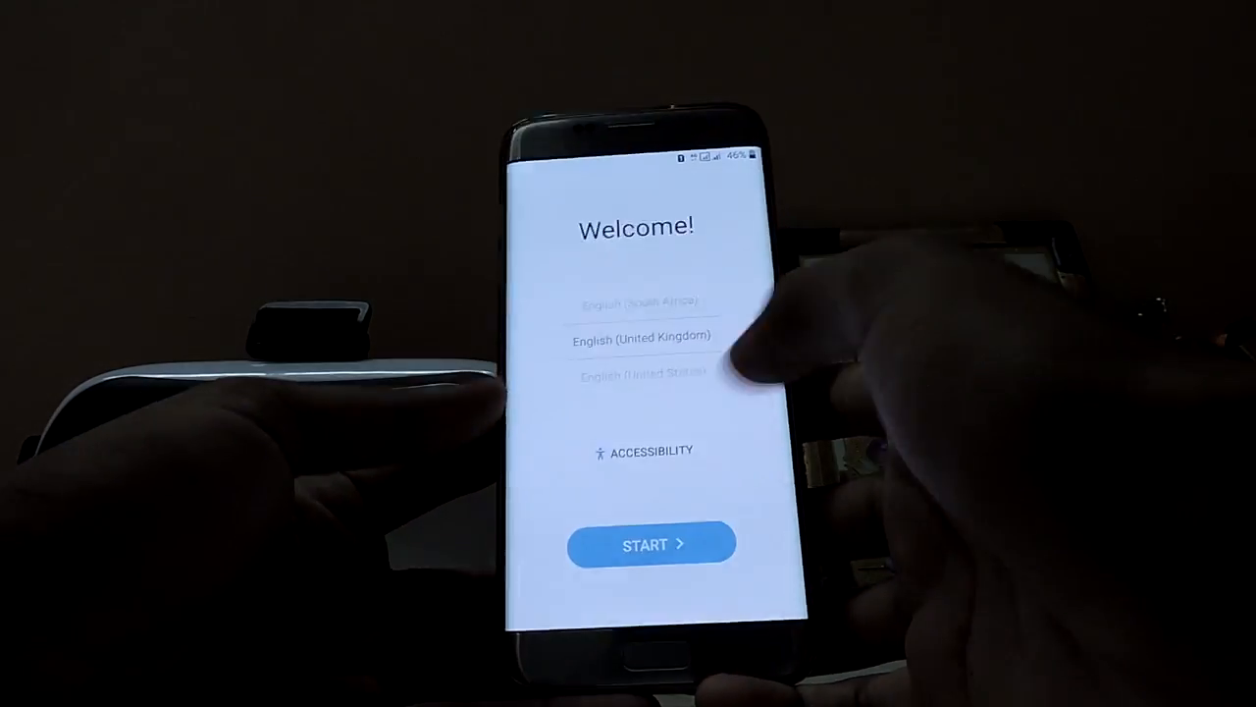
Finish the Welcome setup and open SuperSU from the app list.
click(650, 544)
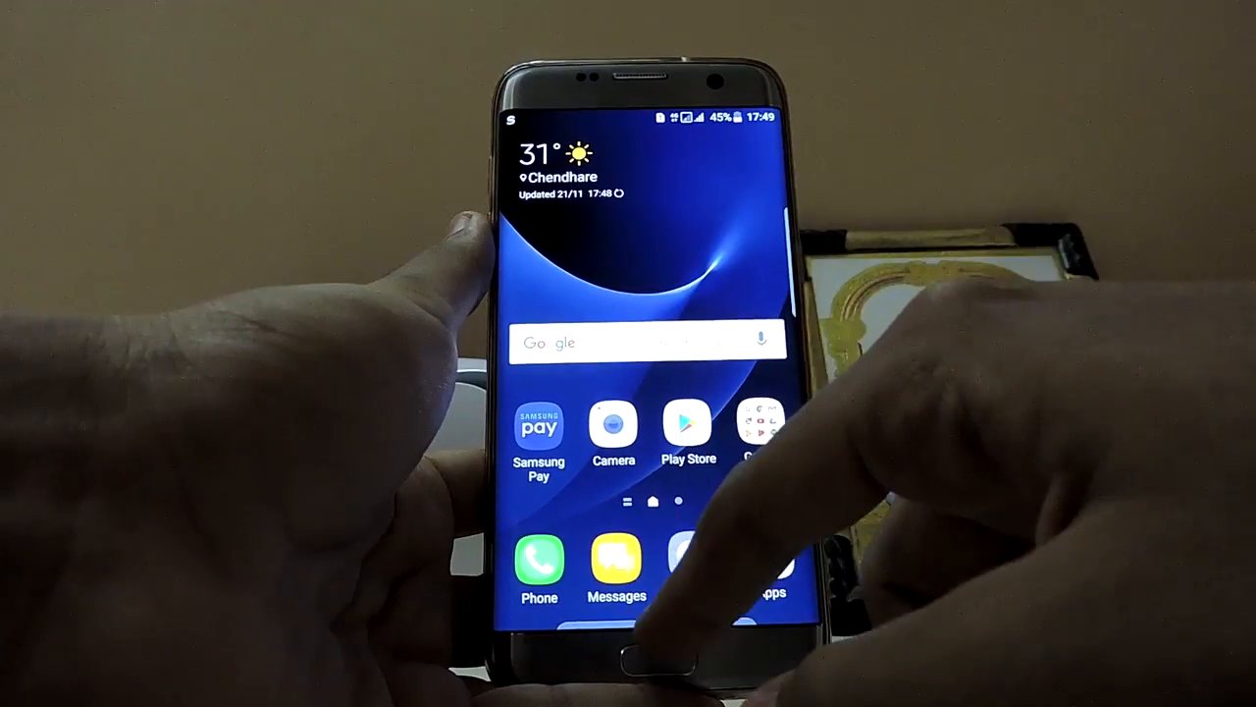
click(538, 432)
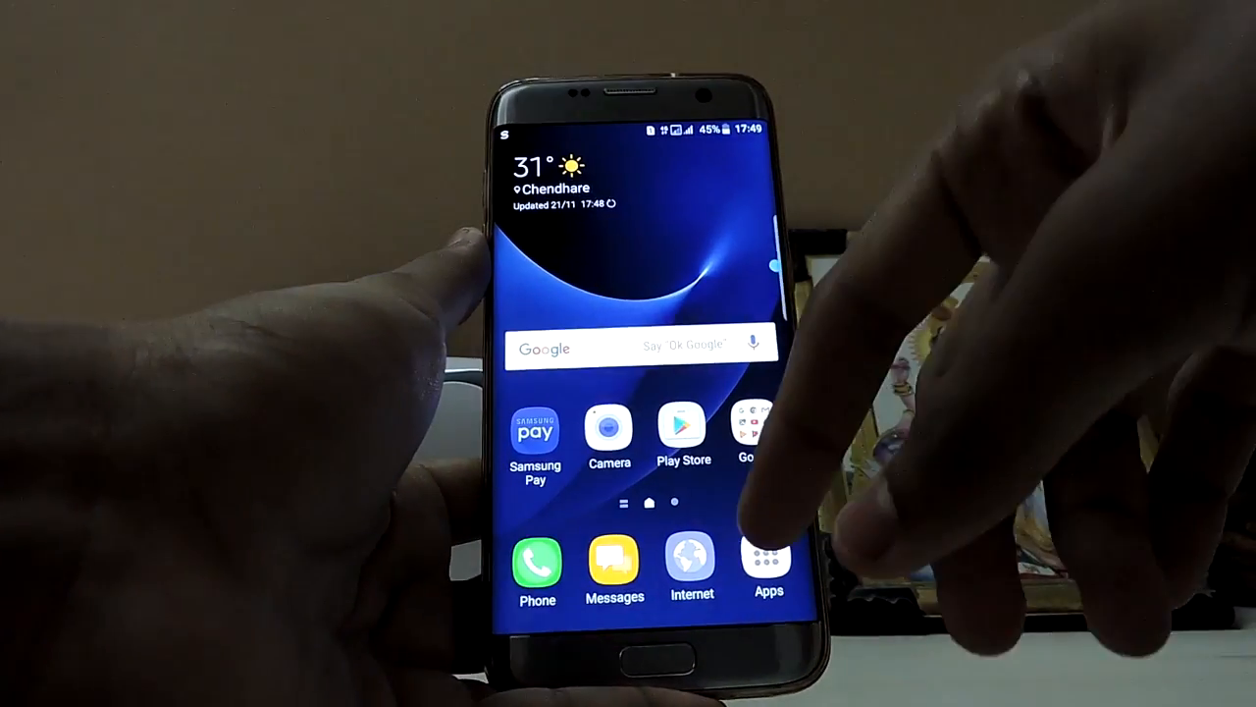
click(768, 560)
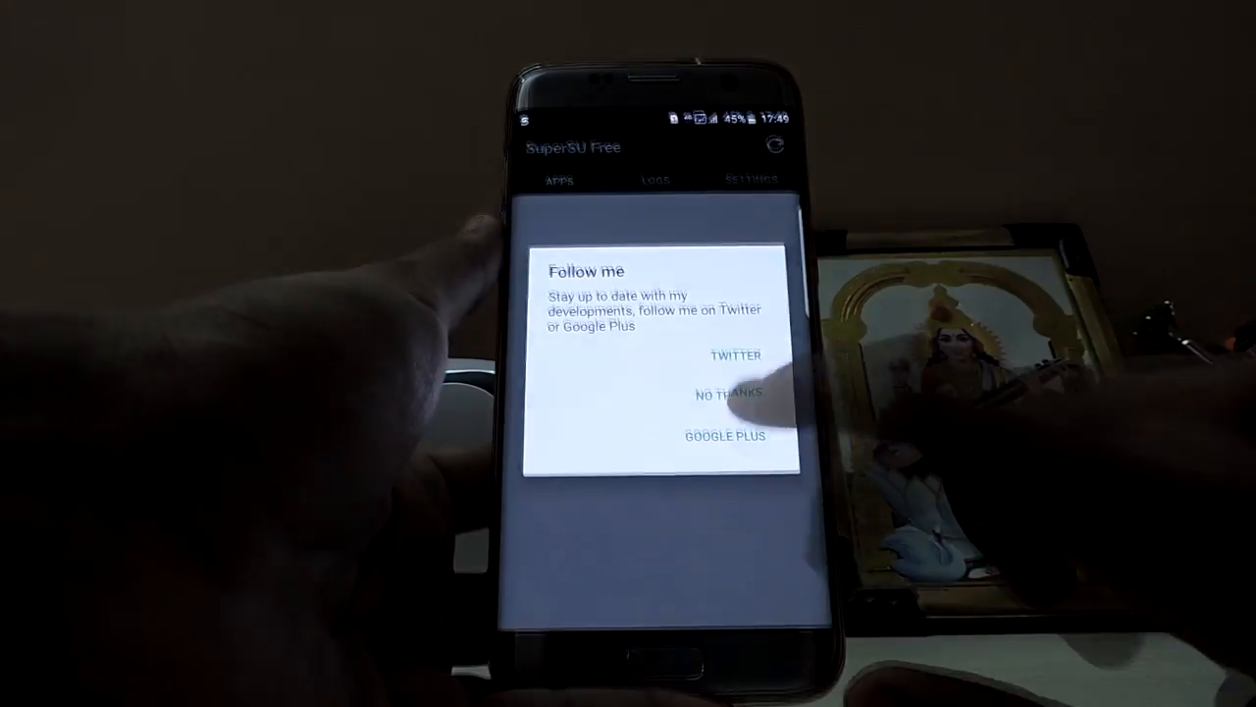
Decline the follow-me prompt, inspect Default access choices, and browse SuperSU settings.
click(725, 393)
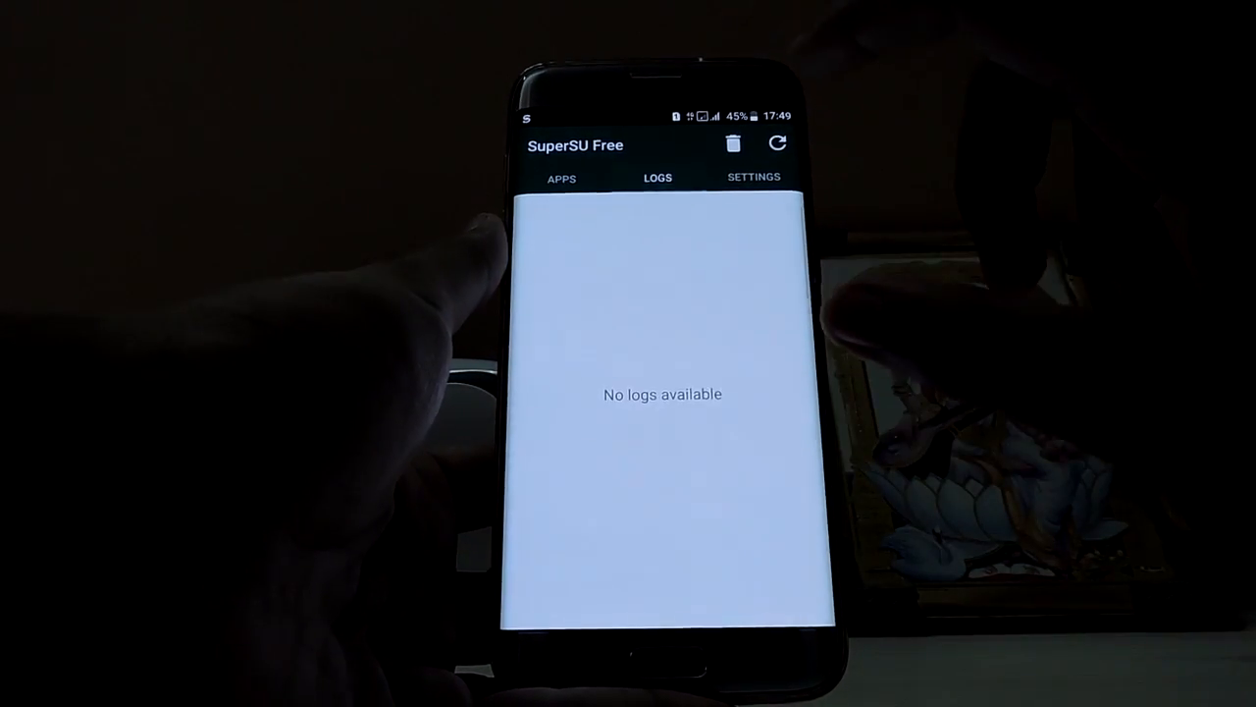
click(754, 177)
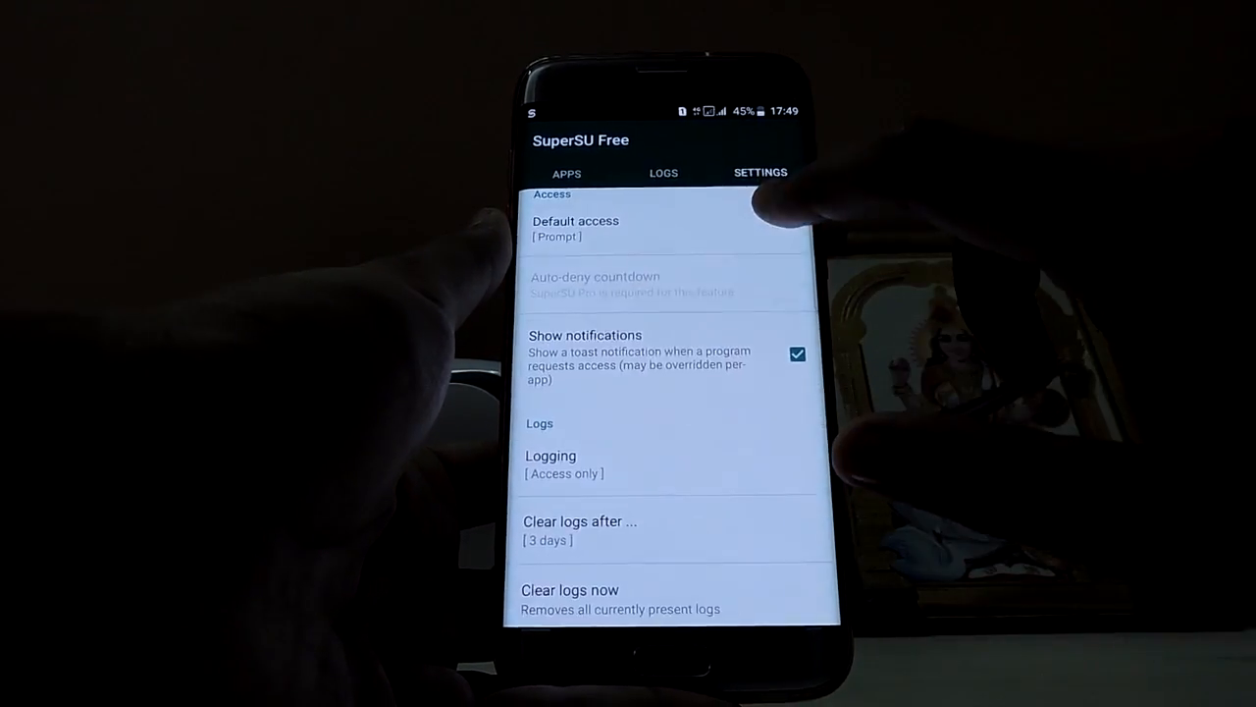
click(575, 227)
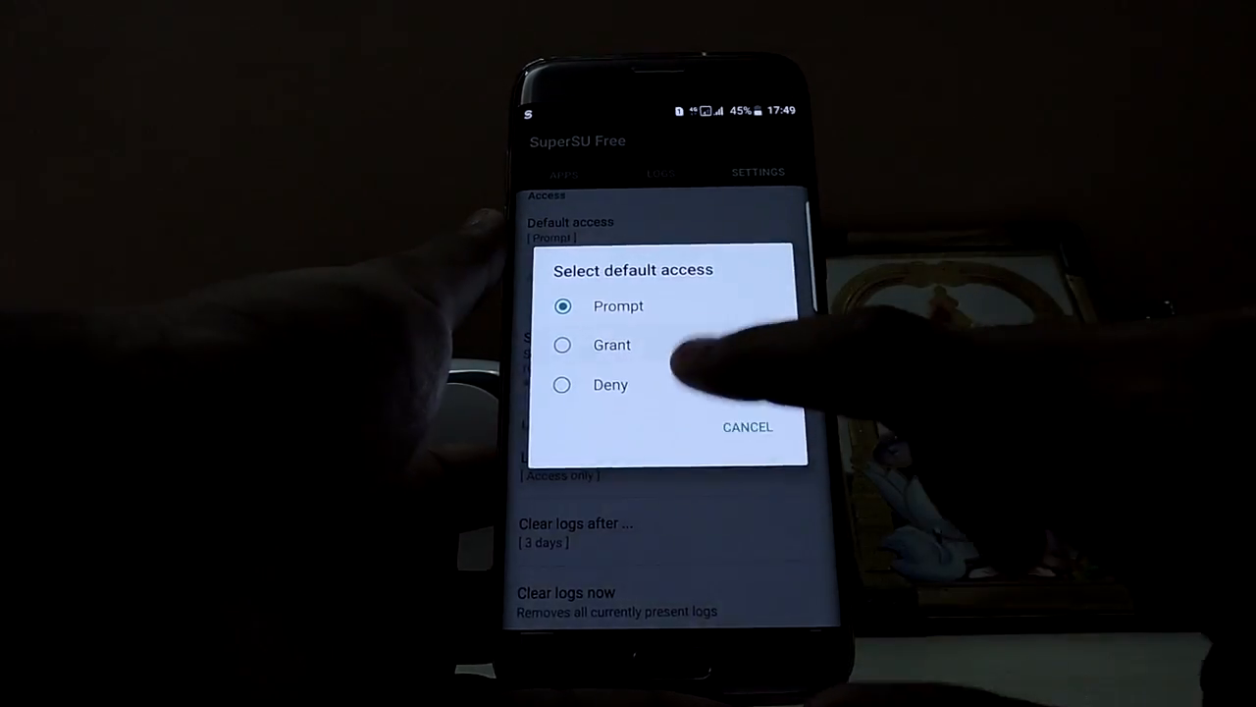
click(747, 426)
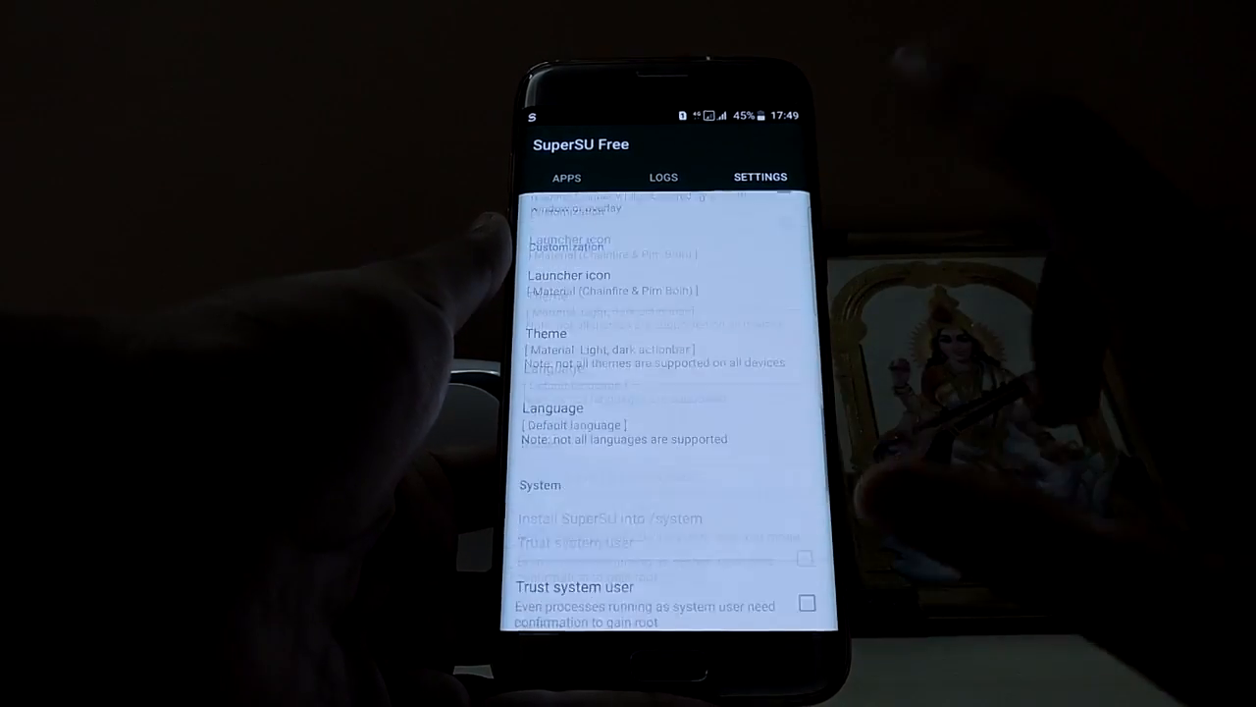
scroll(down, 3)
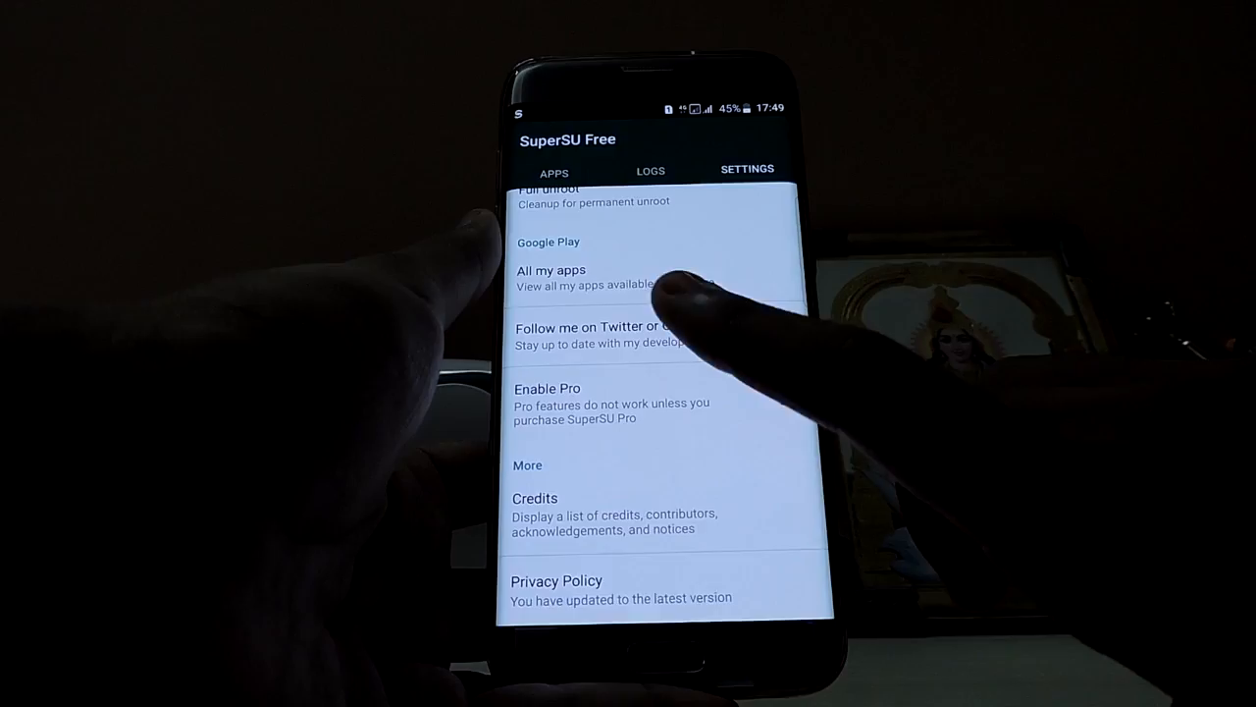